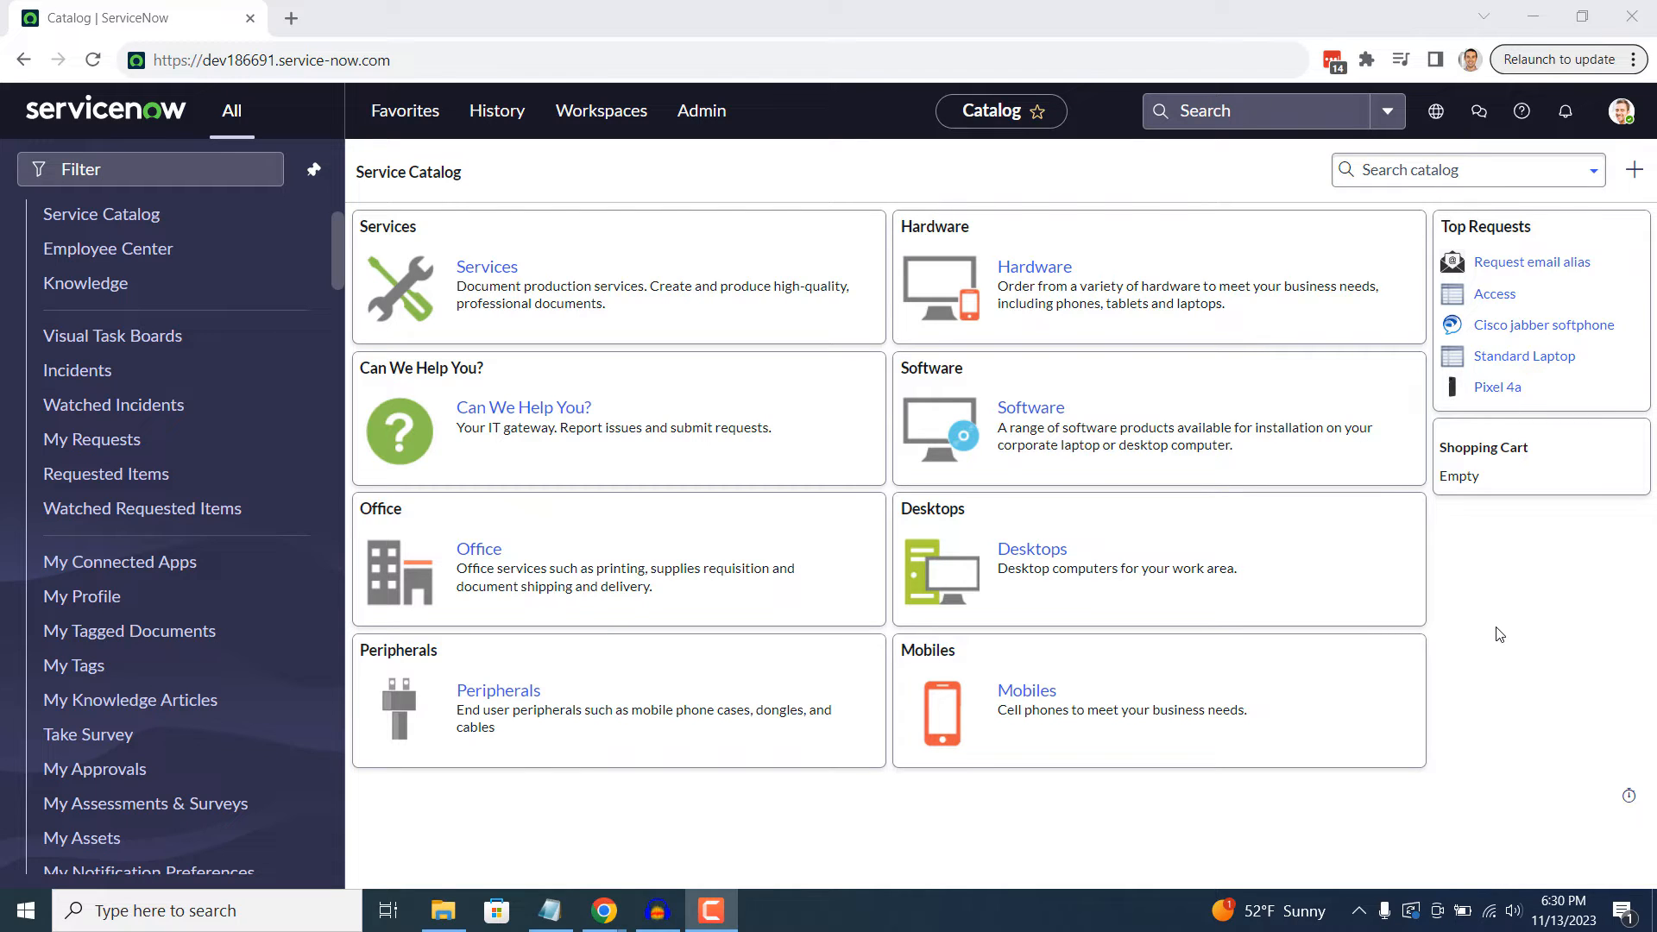
Select the current ServiceNow instance URL in the browser address bar
click(270, 60)
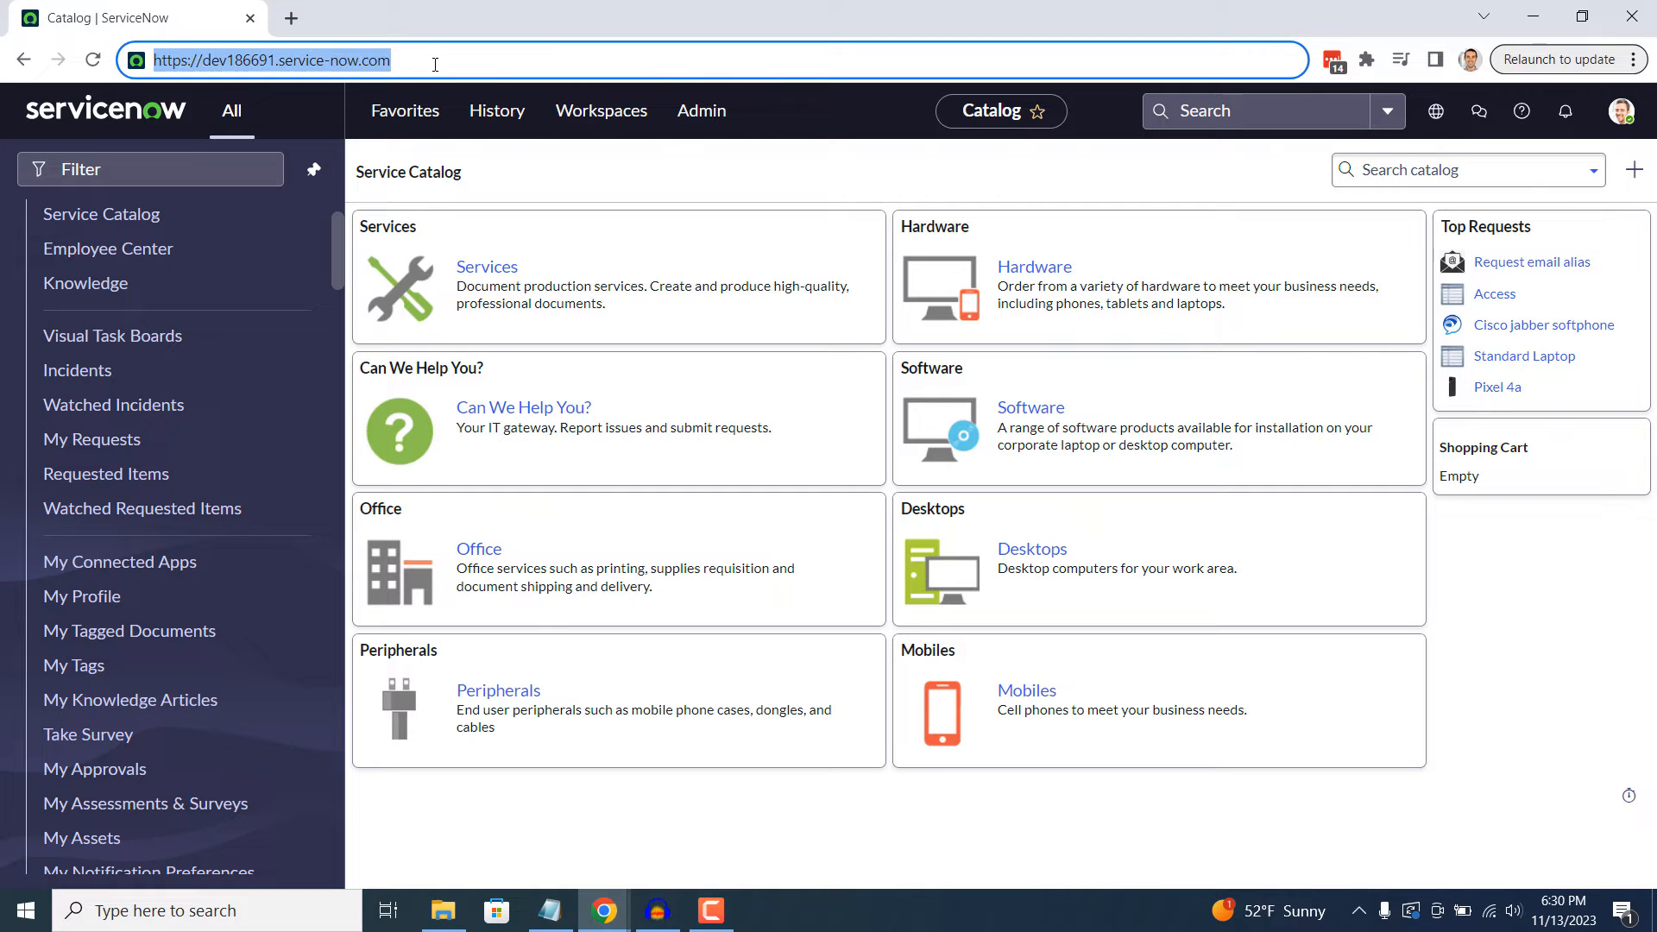